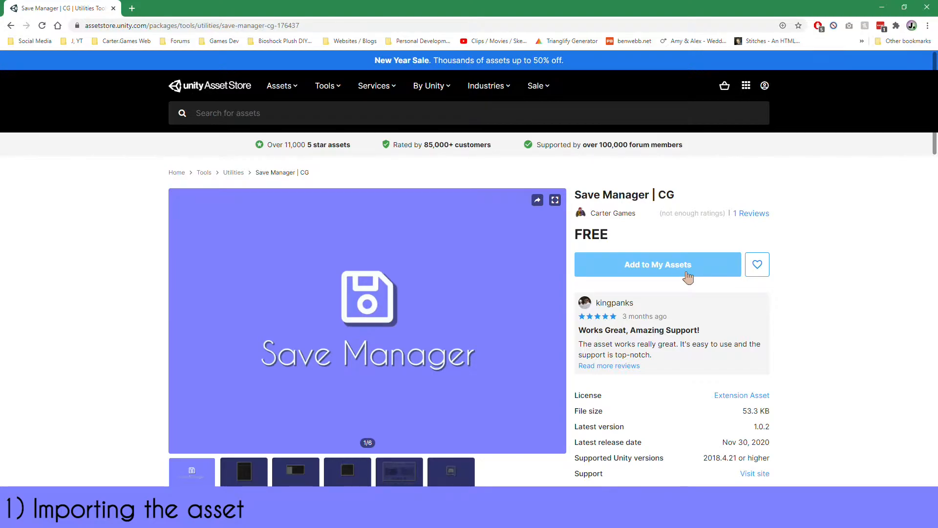
pyautogui.moveTo(717, 277)
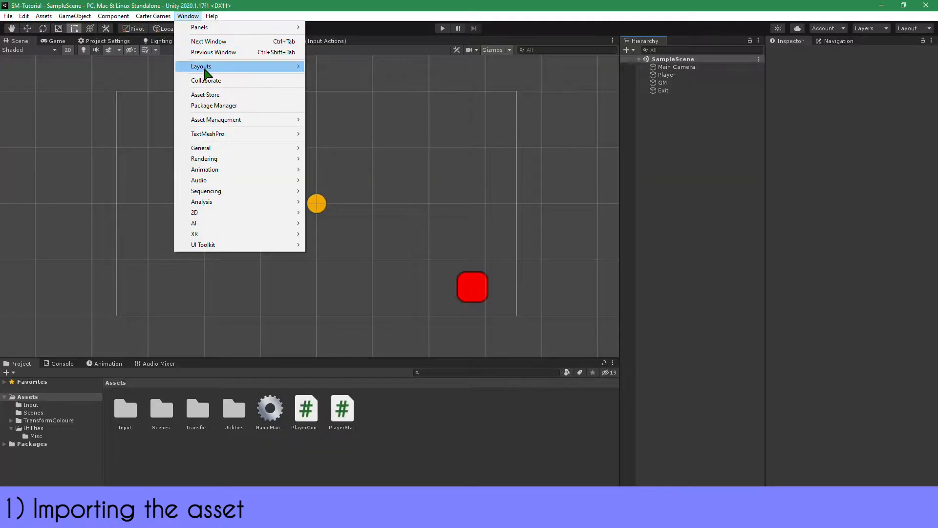
# Open the in-editor Asset Store page, which points imports to Package Manager
pyautogui.click(205, 94)
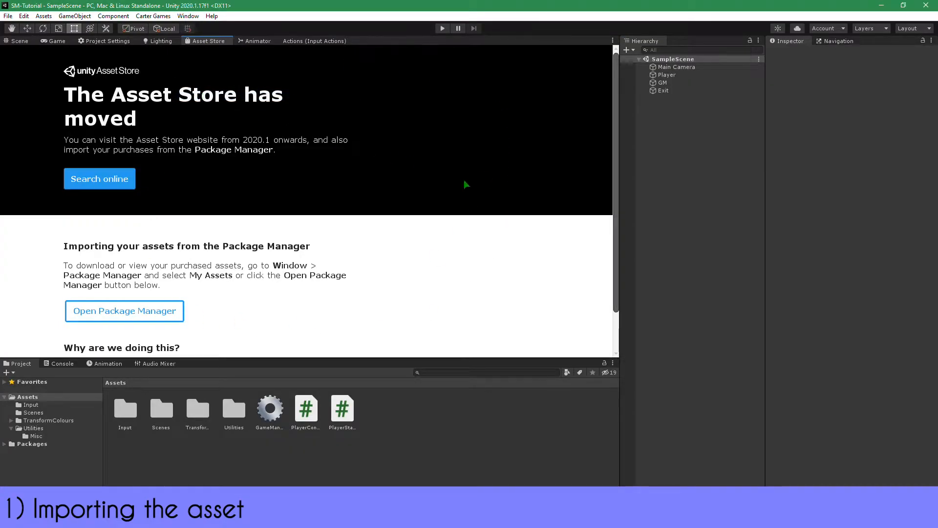
pyautogui.moveTo(374, 83)
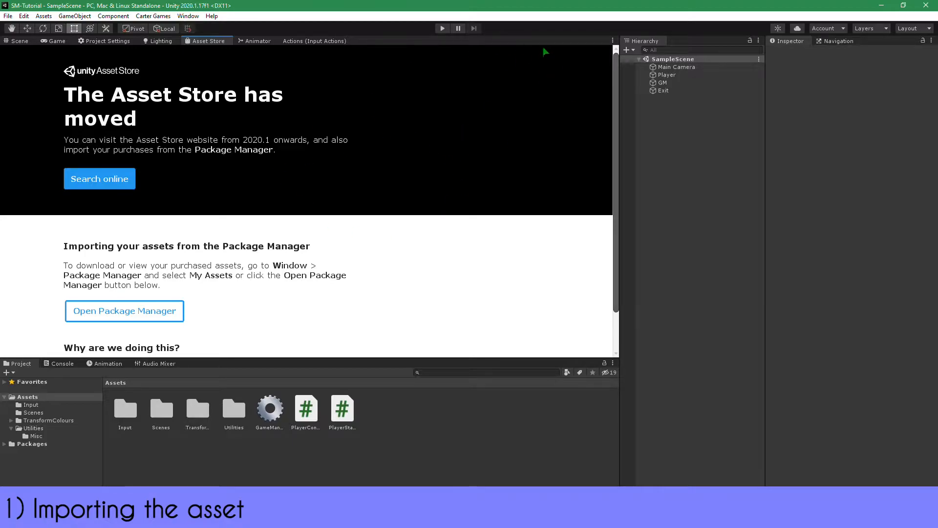
pyautogui.moveTo(555, 72)
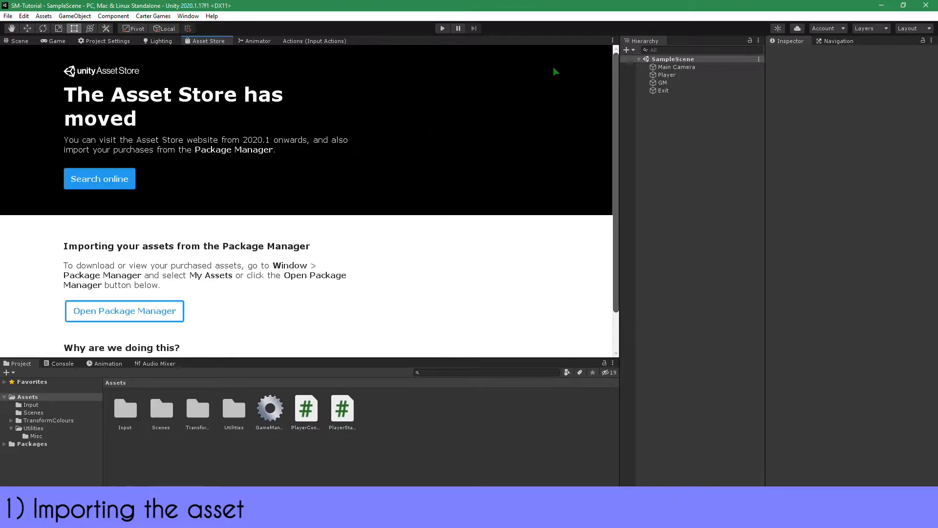
pyautogui.moveTo(546, 133)
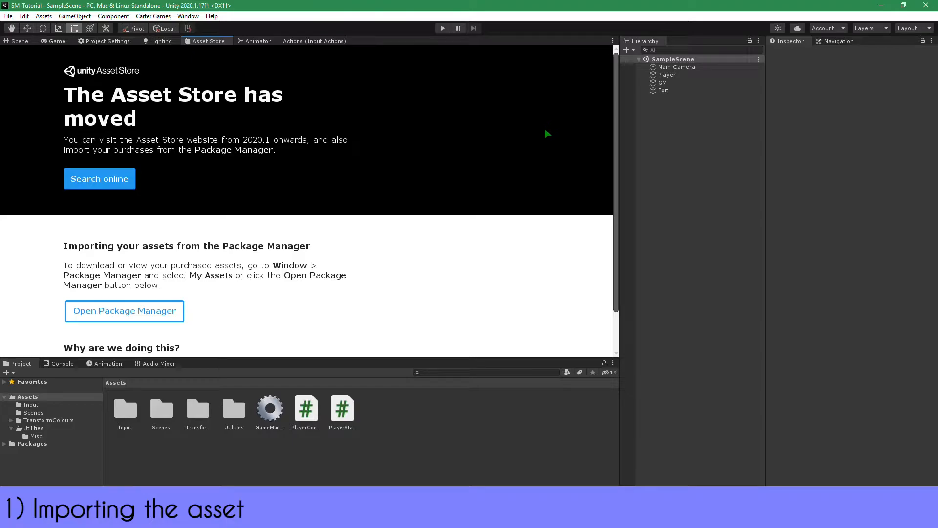
pyautogui.moveTo(406, 230)
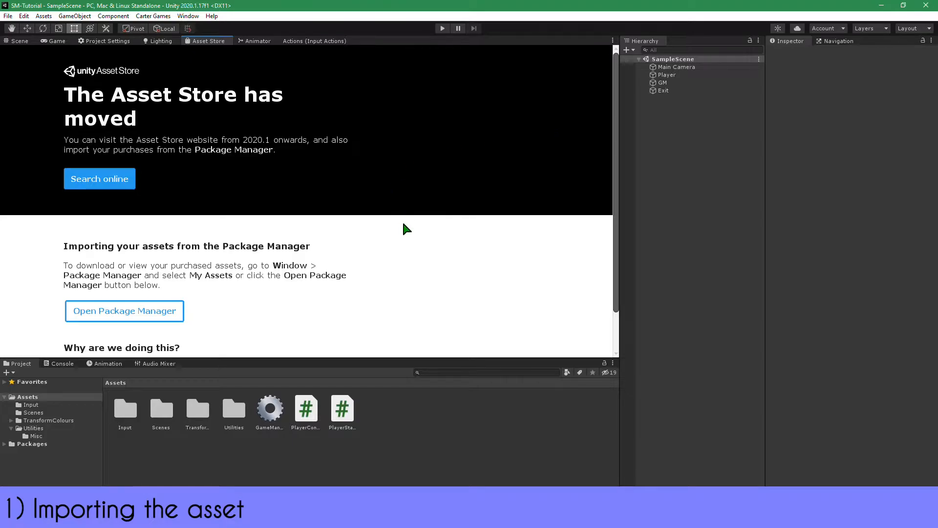
pyautogui.moveTo(218, 128)
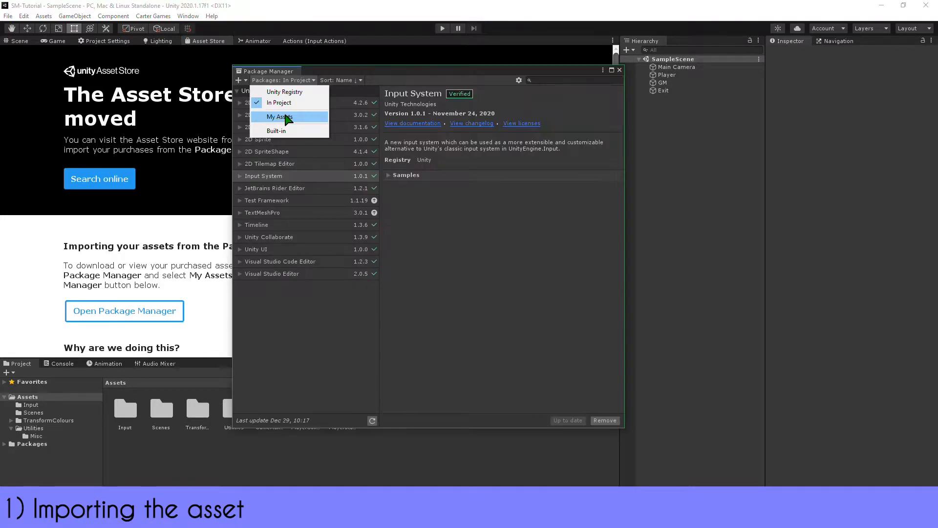
# From My Assets, import the Save Manager | CG package with all its files
pyautogui.click(277, 116)
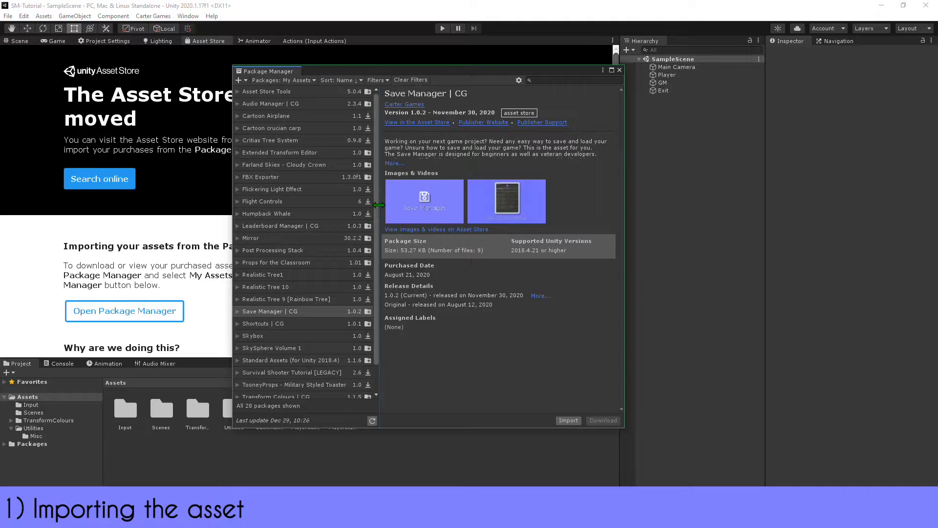
pyautogui.scroll(-3)
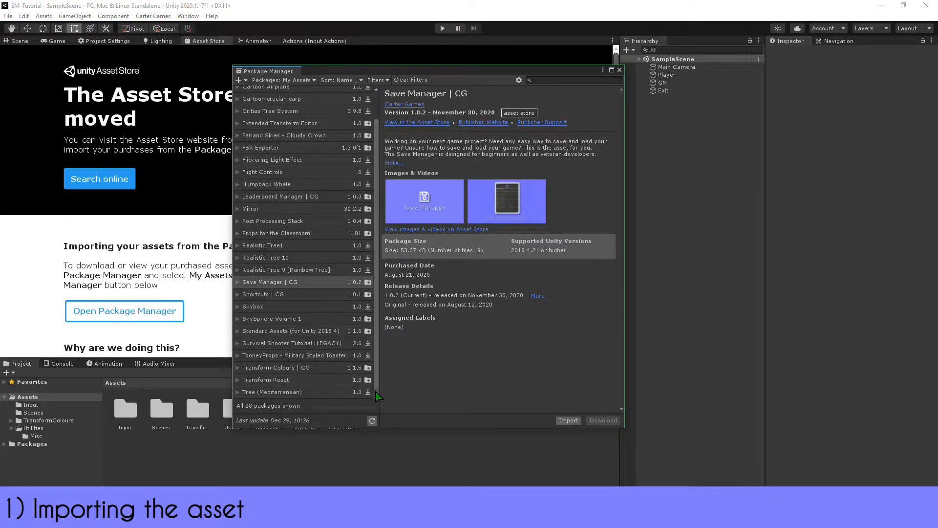
pyautogui.scroll(3)
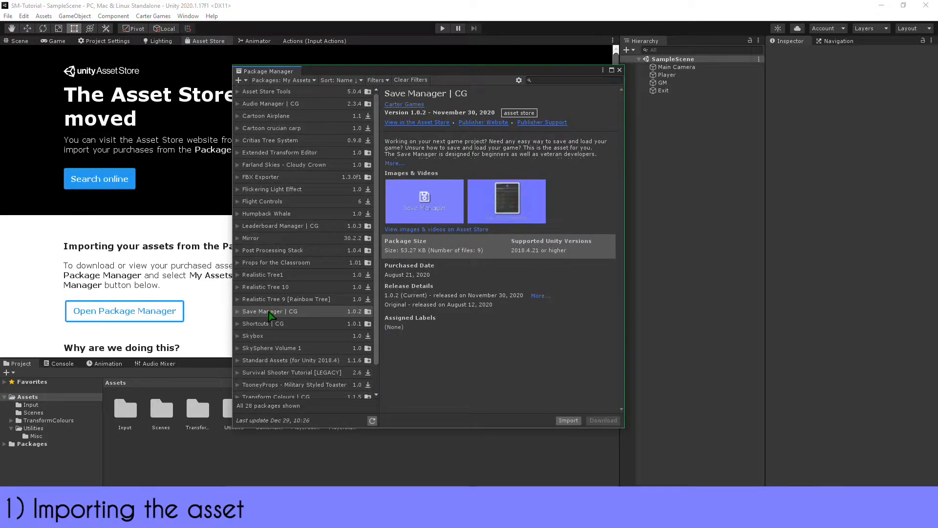
pyautogui.moveTo(568, 428)
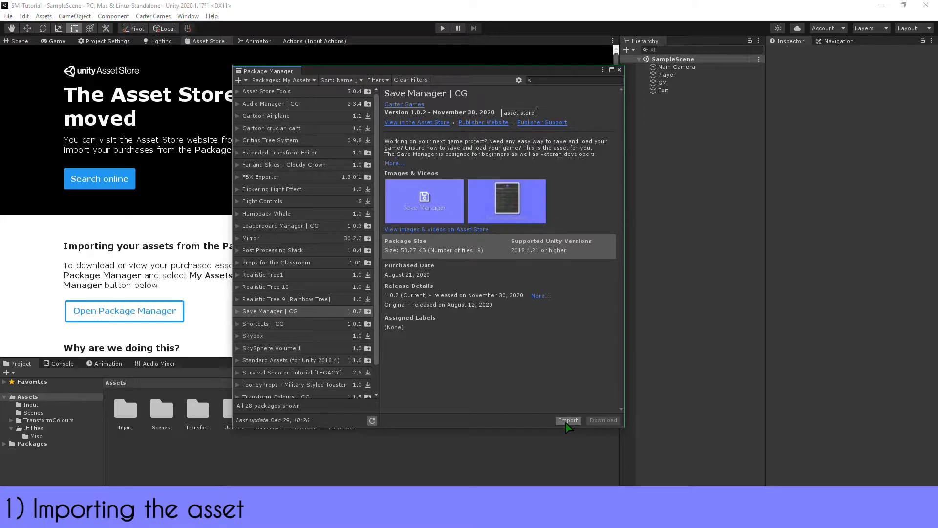
pyautogui.click(568, 420)
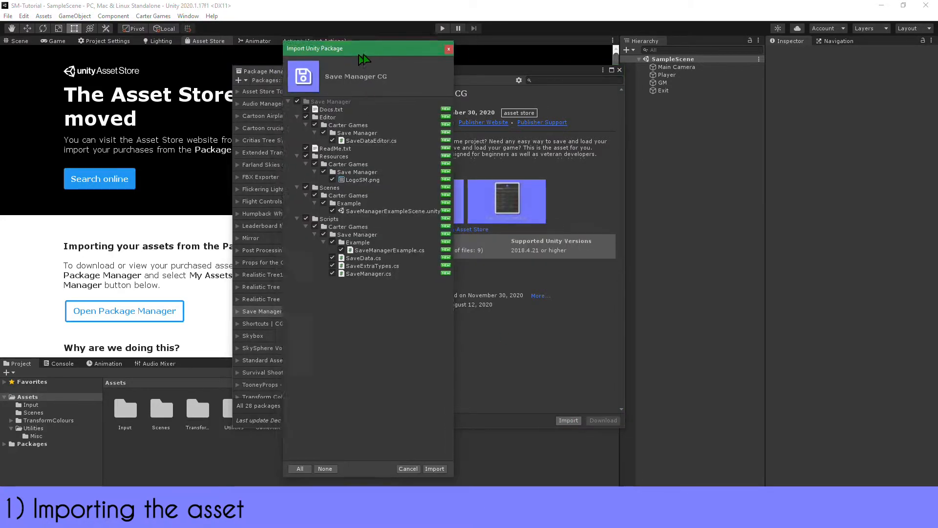
pyautogui.click(434, 468)
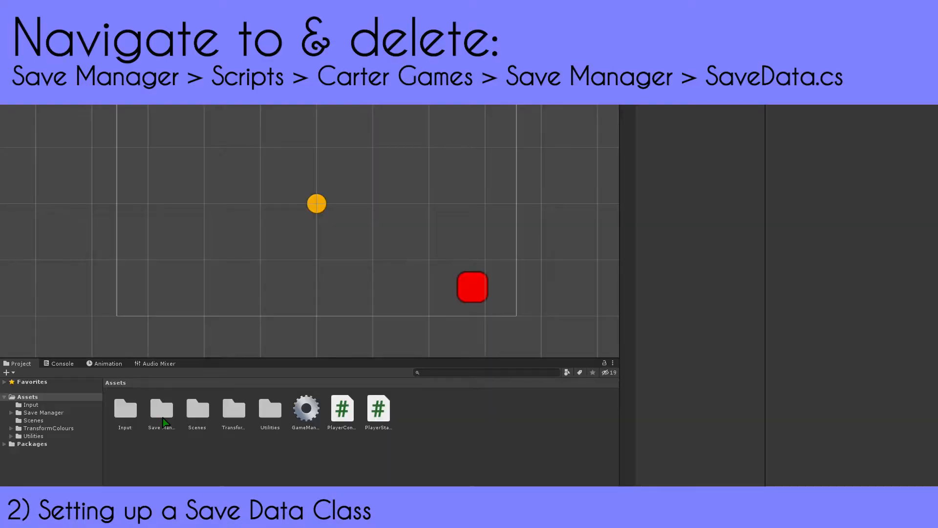
# Delete the bundled SaveData.cs from the Save Manager scripts folder
pyautogui.doubleClick(161, 409)
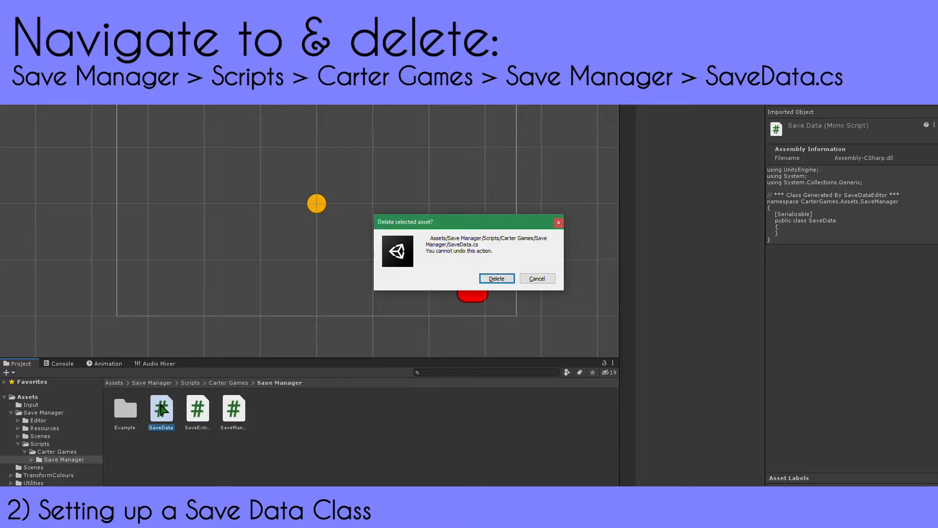
pyautogui.click(497, 278)
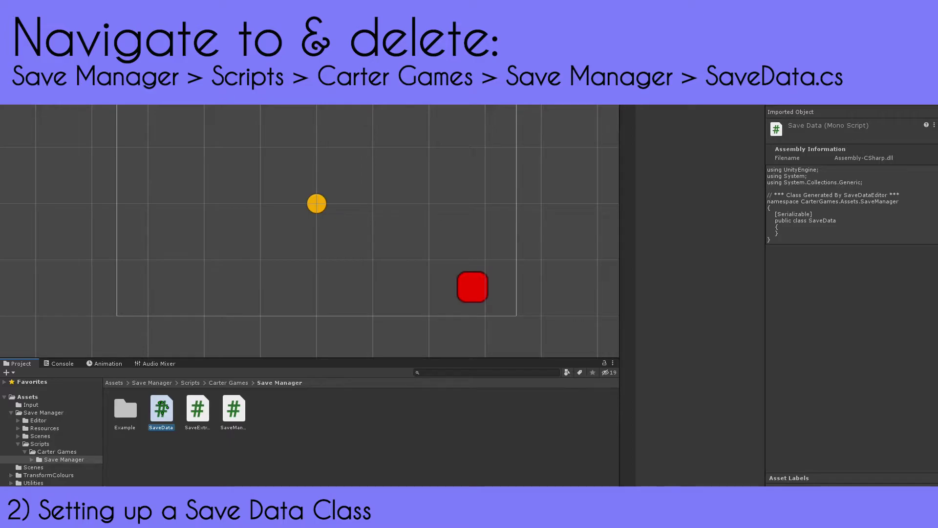
pyautogui.click(87, 363)
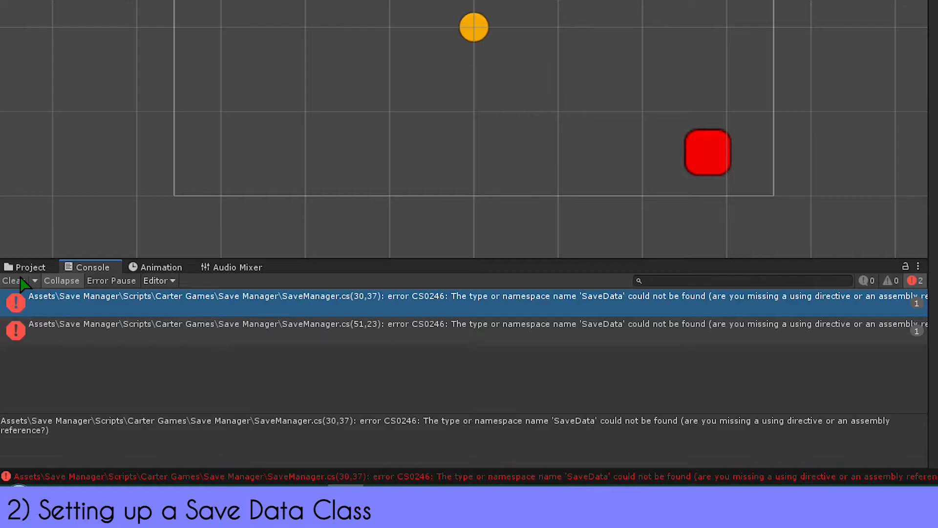
# Open the Save Data Editor from the Save Manager tools and show its Create New SaveData tab
pyautogui.click(457, 43)
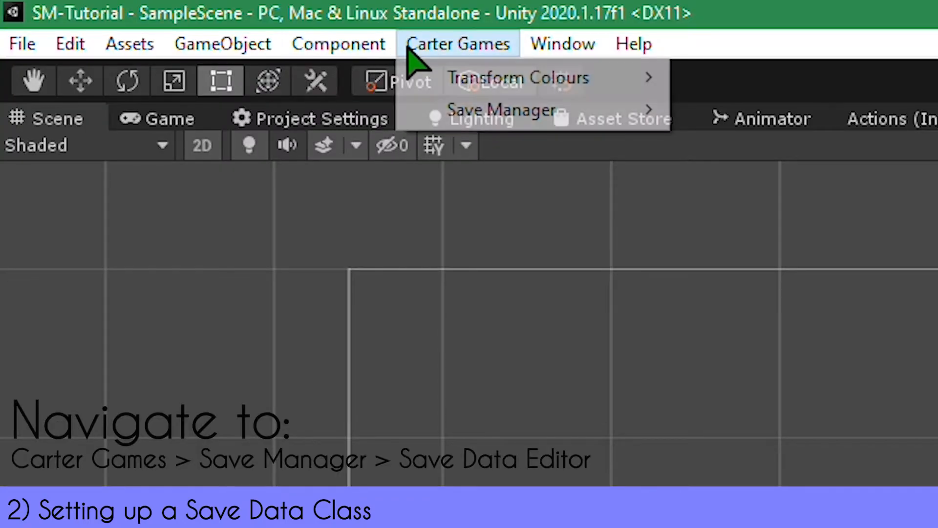
pyautogui.moveTo(501, 109)
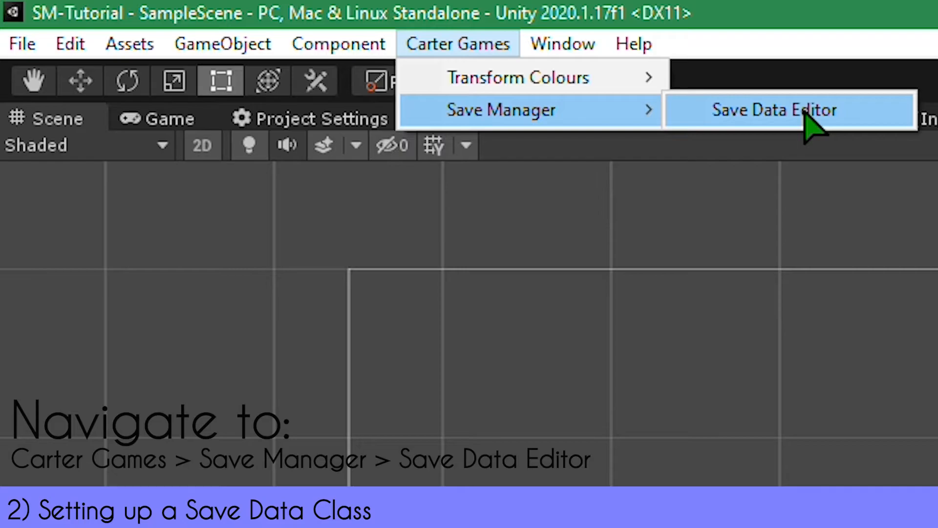
pyautogui.click(774, 110)
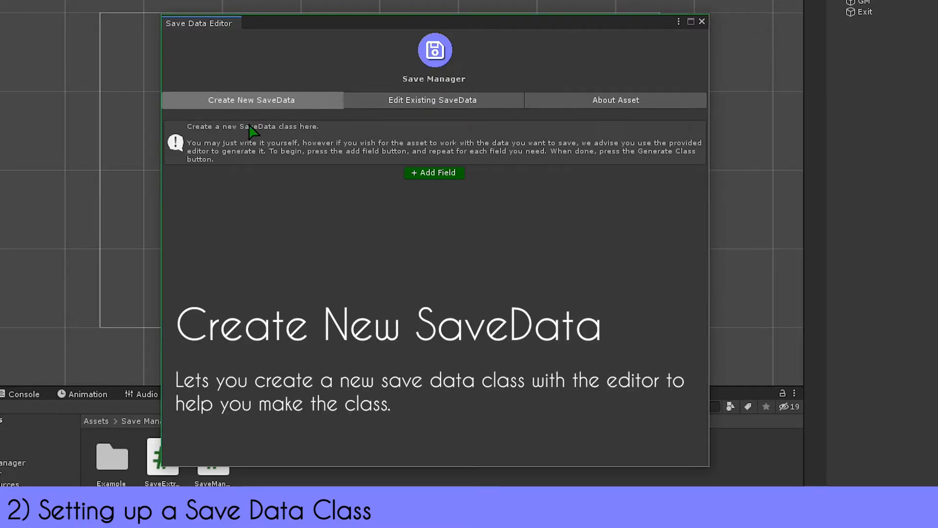
pyautogui.click(433, 100)
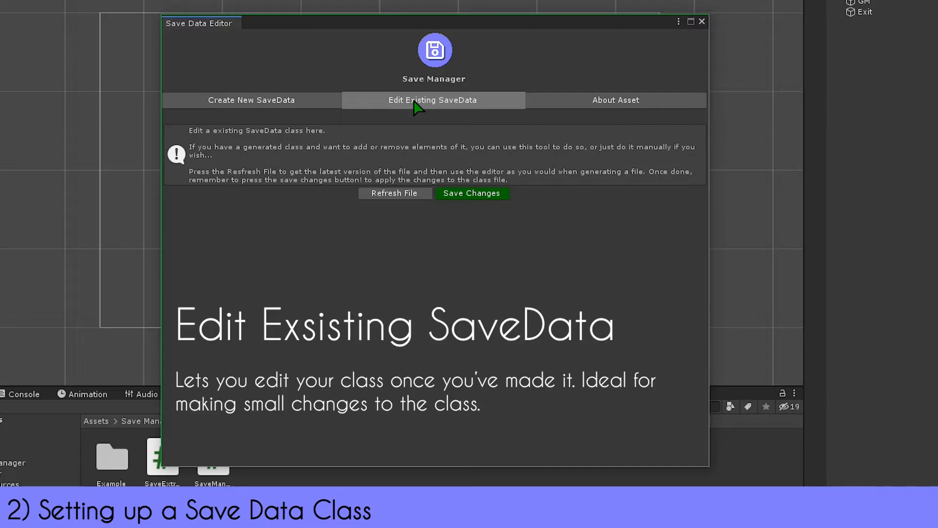
pyautogui.click(615, 100)
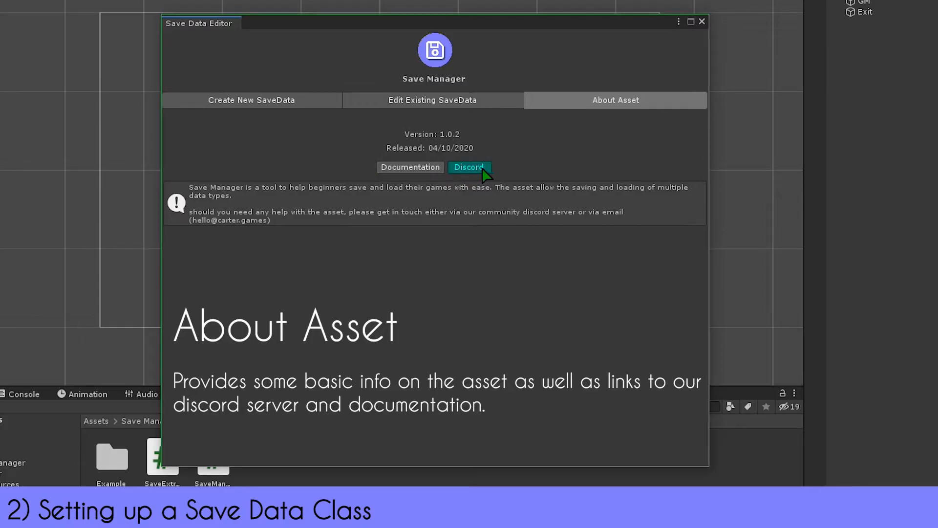
pyautogui.click(251, 100)
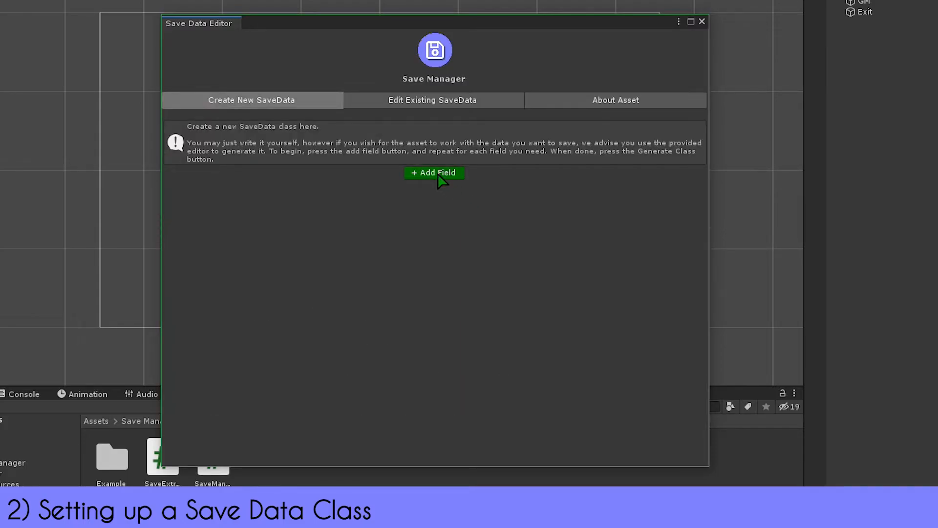
# Add a first SaveData field named playerPos of type Vector 2
pyautogui.click(434, 173)
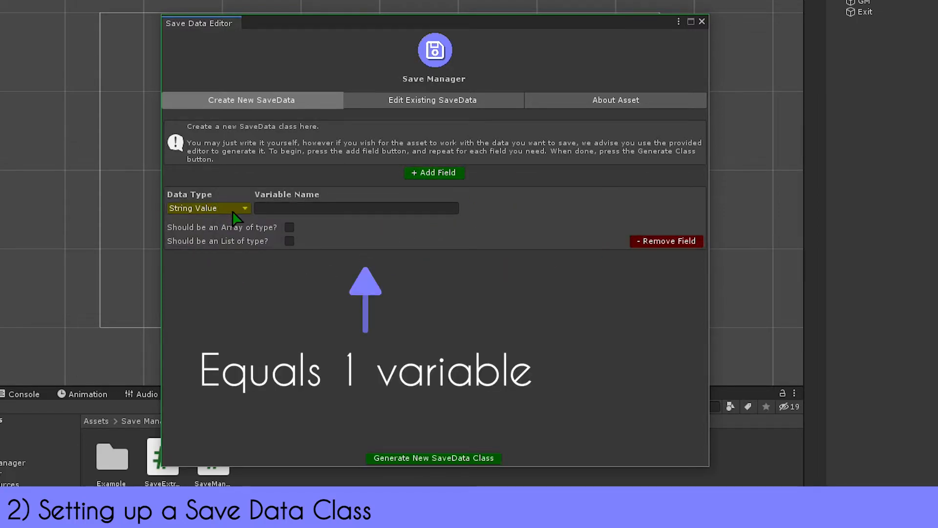
pyautogui.click(207, 208)
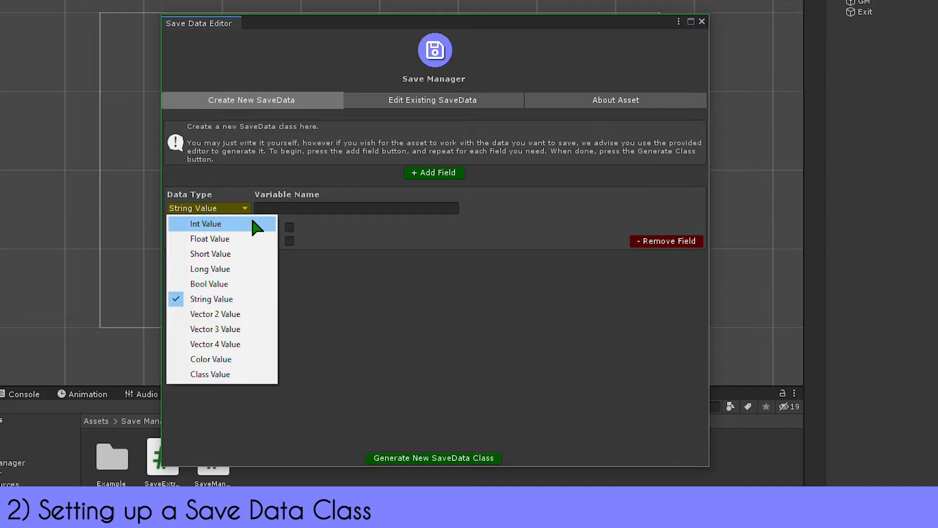
pyautogui.click(215, 314)
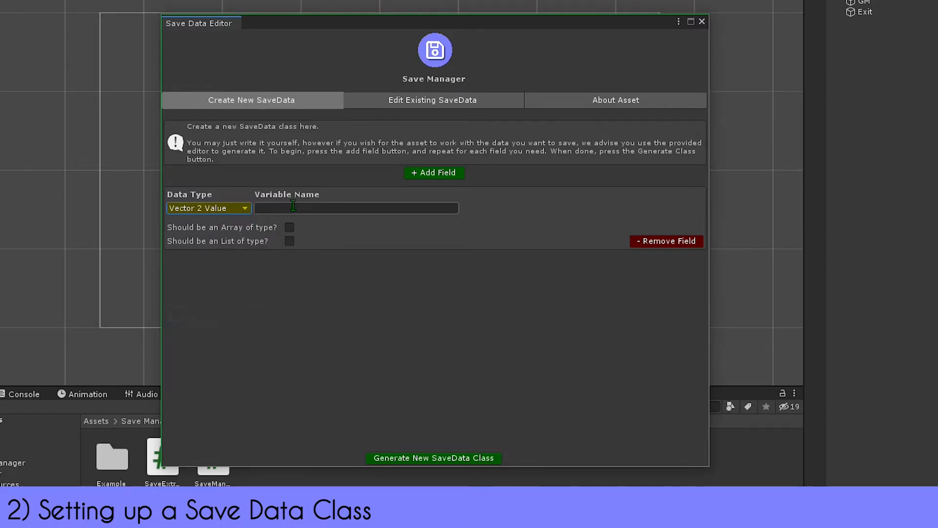
pyautogui.write('player')
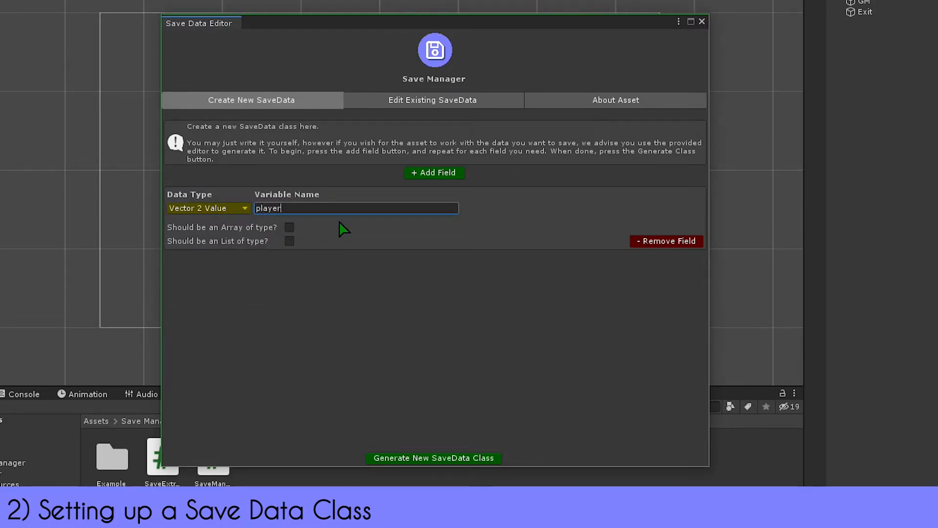
pyautogui.write('pos')
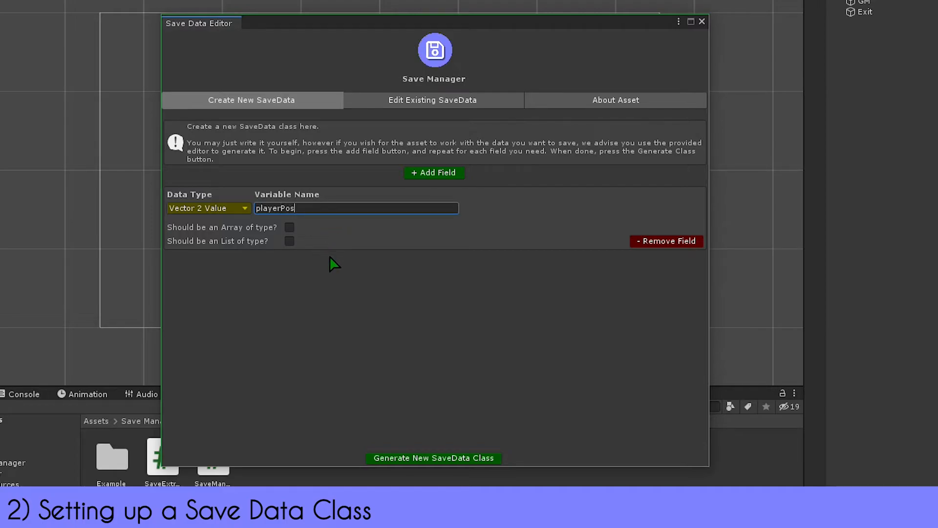
pyautogui.moveTo(284, 252)
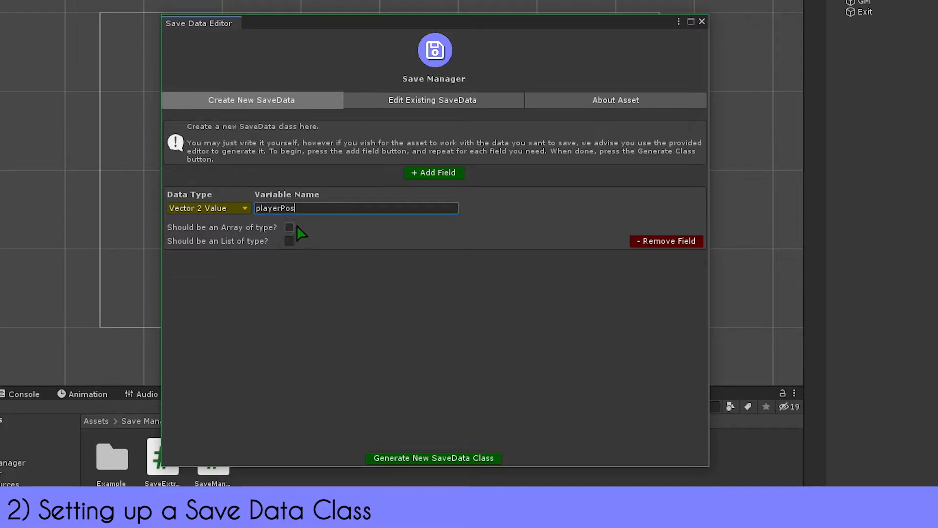
pyautogui.moveTo(299, 252)
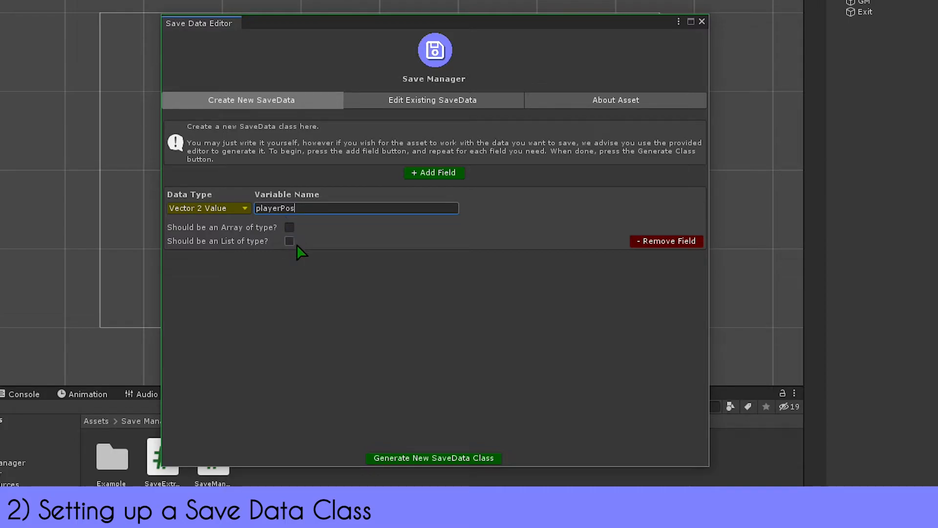
pyautogui.moveTo(413, 203)
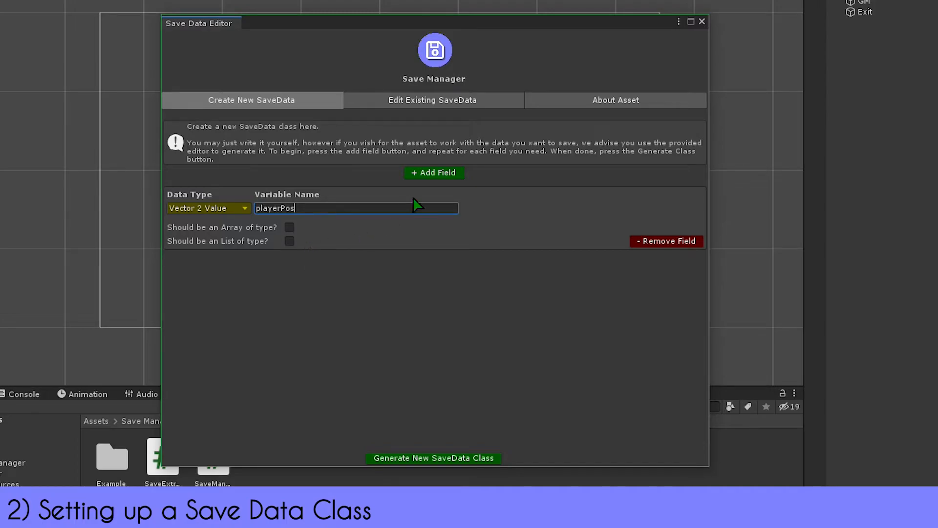
# Add a playerCol field of type Color, then add a third field for playerStats
pyautogui.click(208, 278)
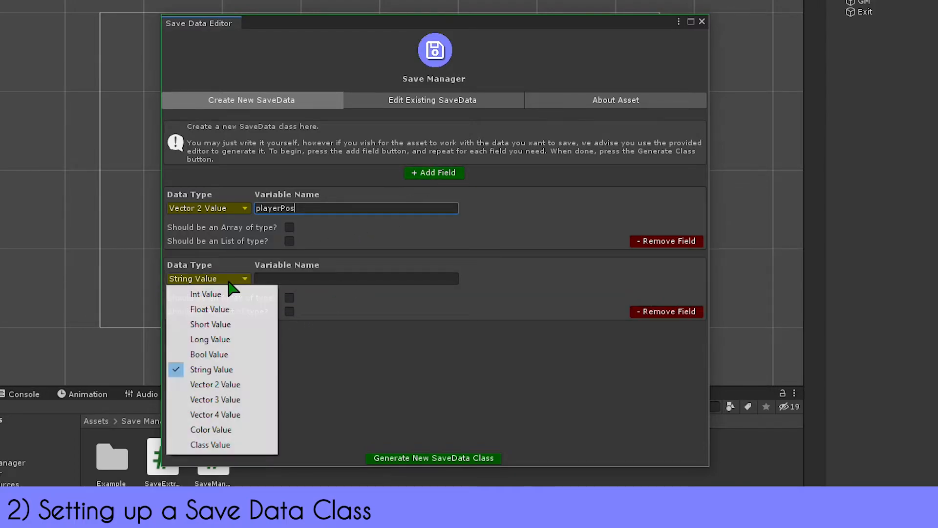
pyautogui.click(211, 430)
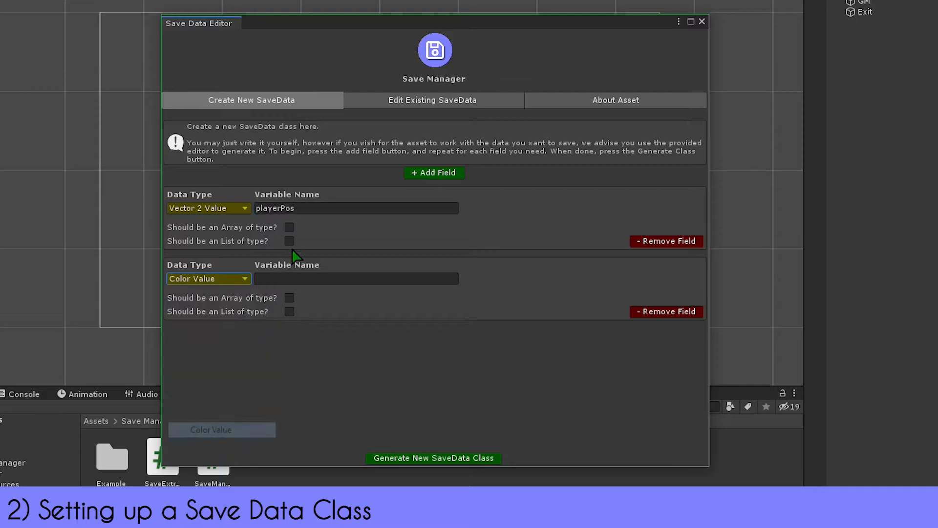
pyautogui.write('playerC')
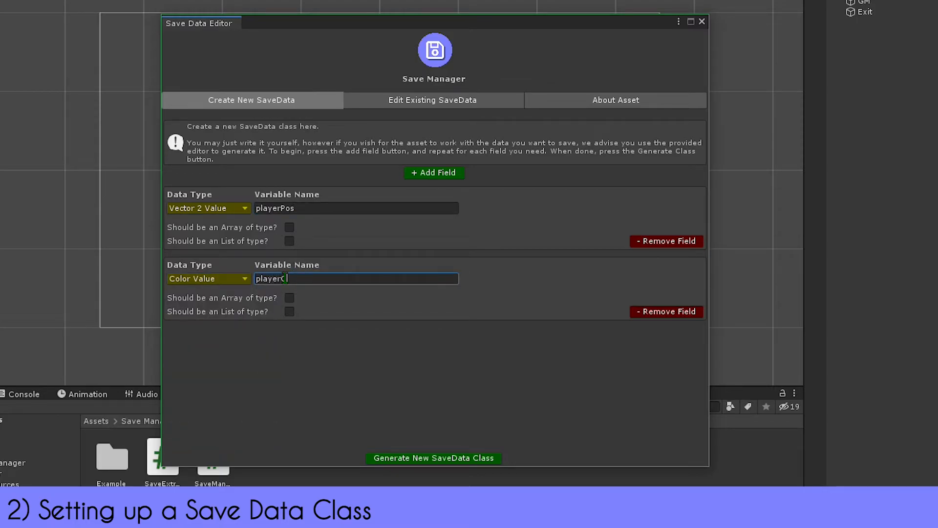
pyautogui.write('ol')
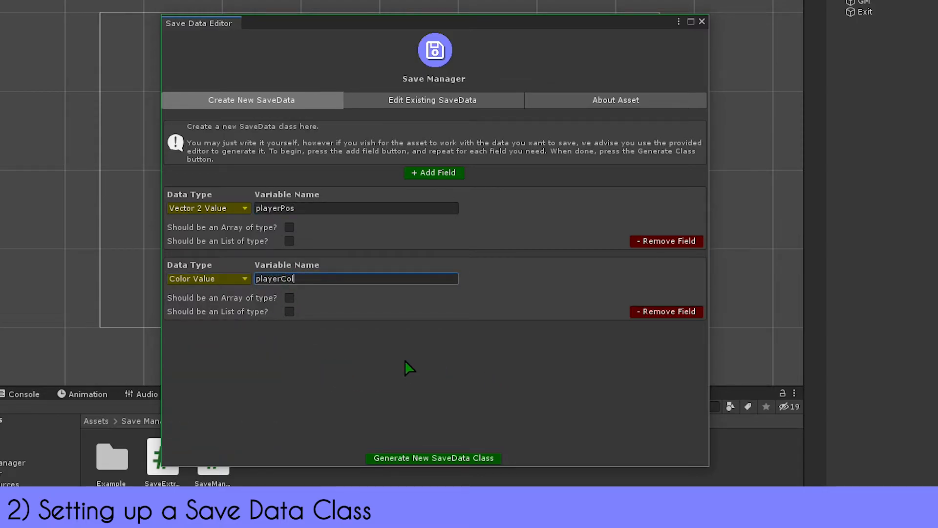
pyautogui.moveTo(344, 334)
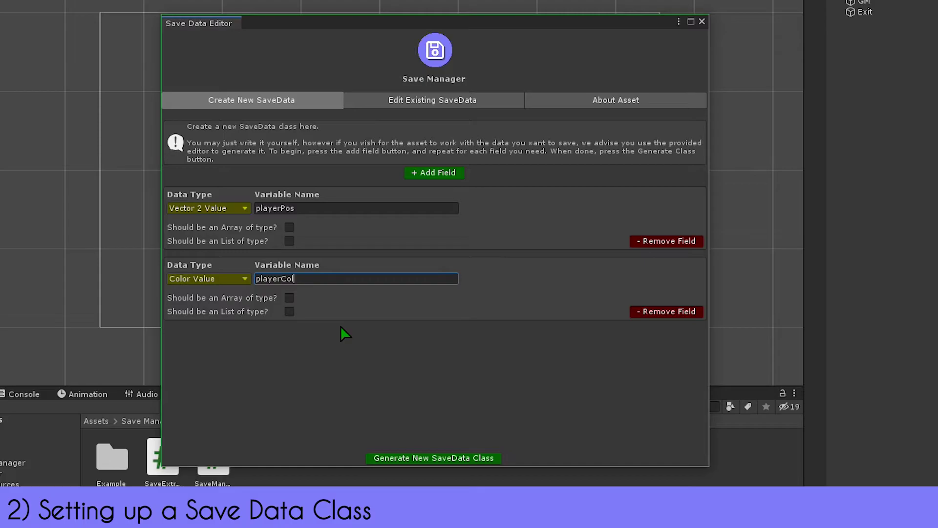
pyautogui.click(434, 173)
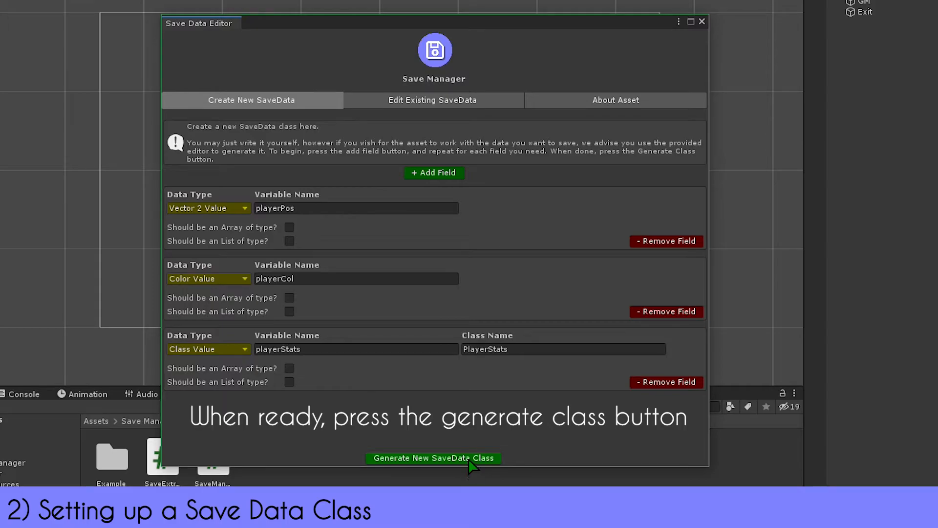
# Generate the SaveData class and inspect its playerPos, playerCol and playerStats code
pyautogui.click(434, 458)
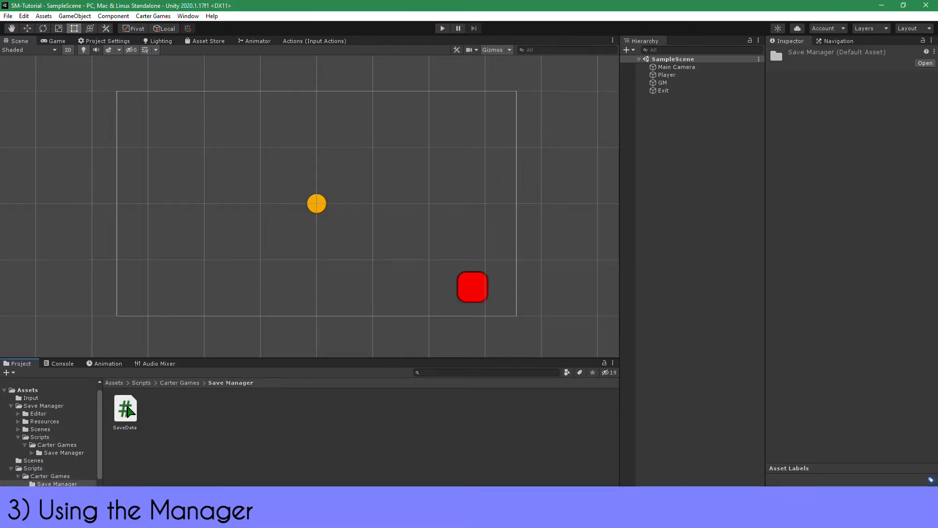
pyautogui.click(124, 410)
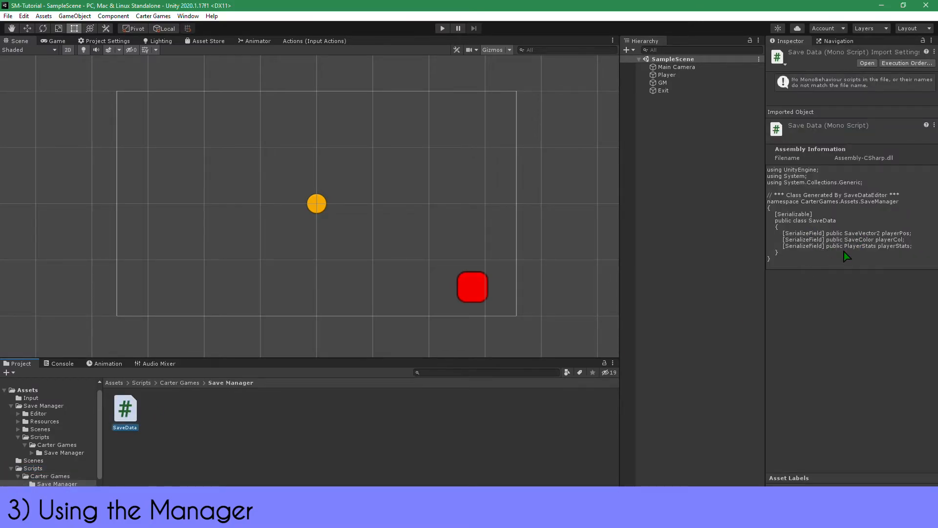
pyautogui.moveTo(856, 201)
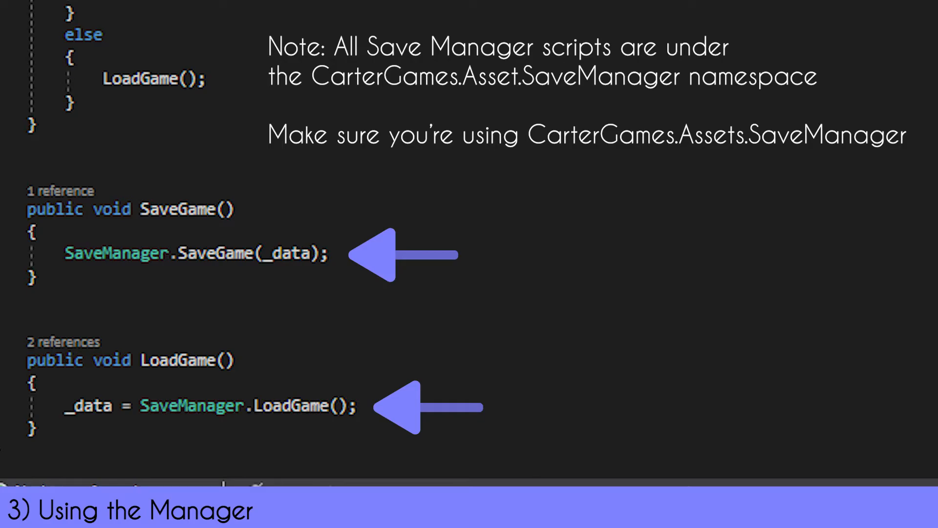
# Scroll through the player script's UpdateSaveFile and UpdateFromLoad Save Manager code
pyautogui.scroll(3)
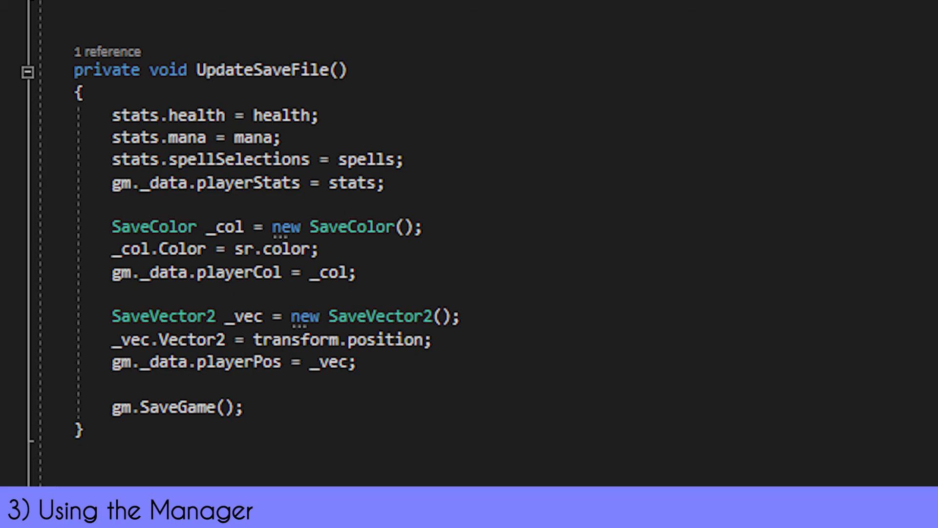
pyautogui.scroll(-3)
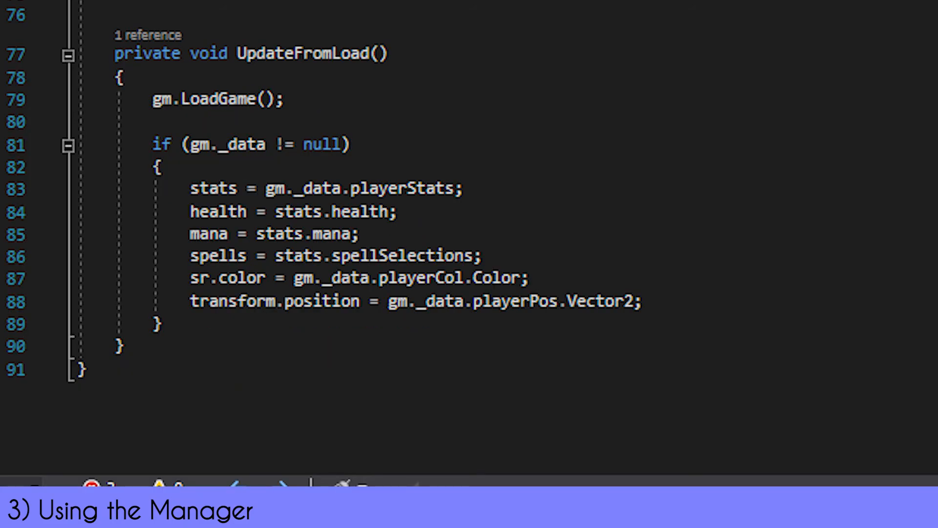